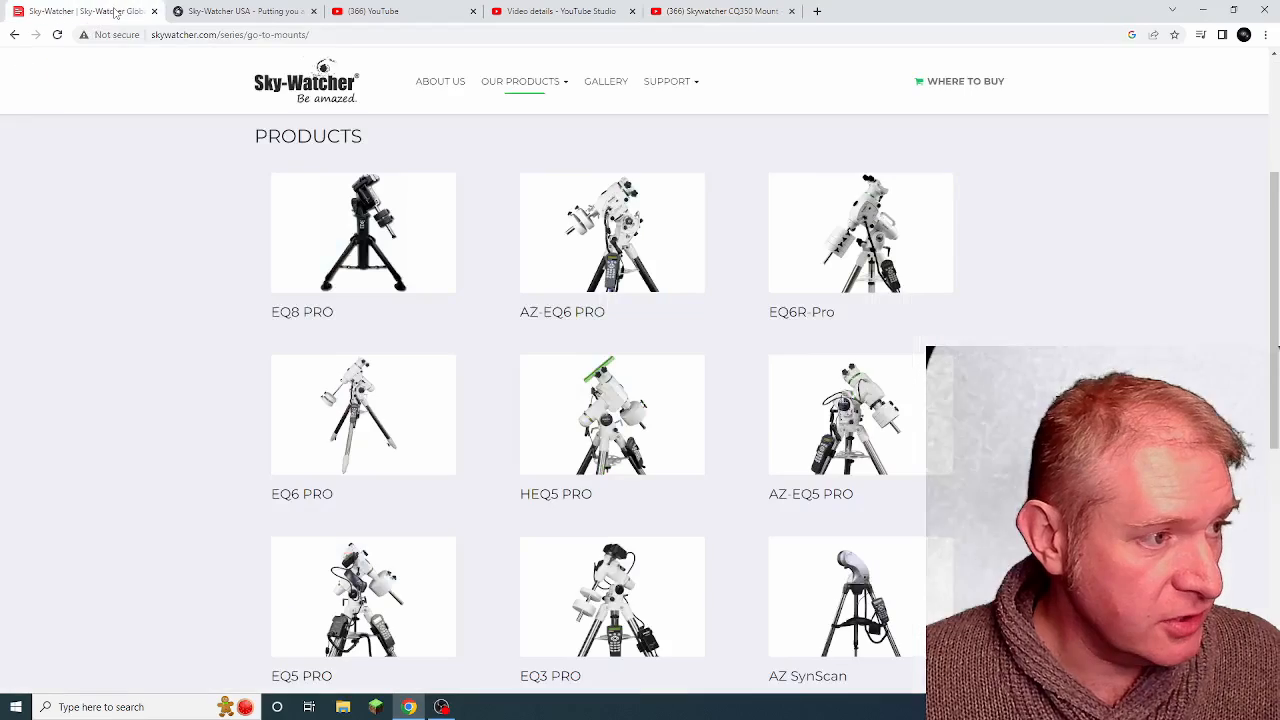
mouse_move(800, 296)
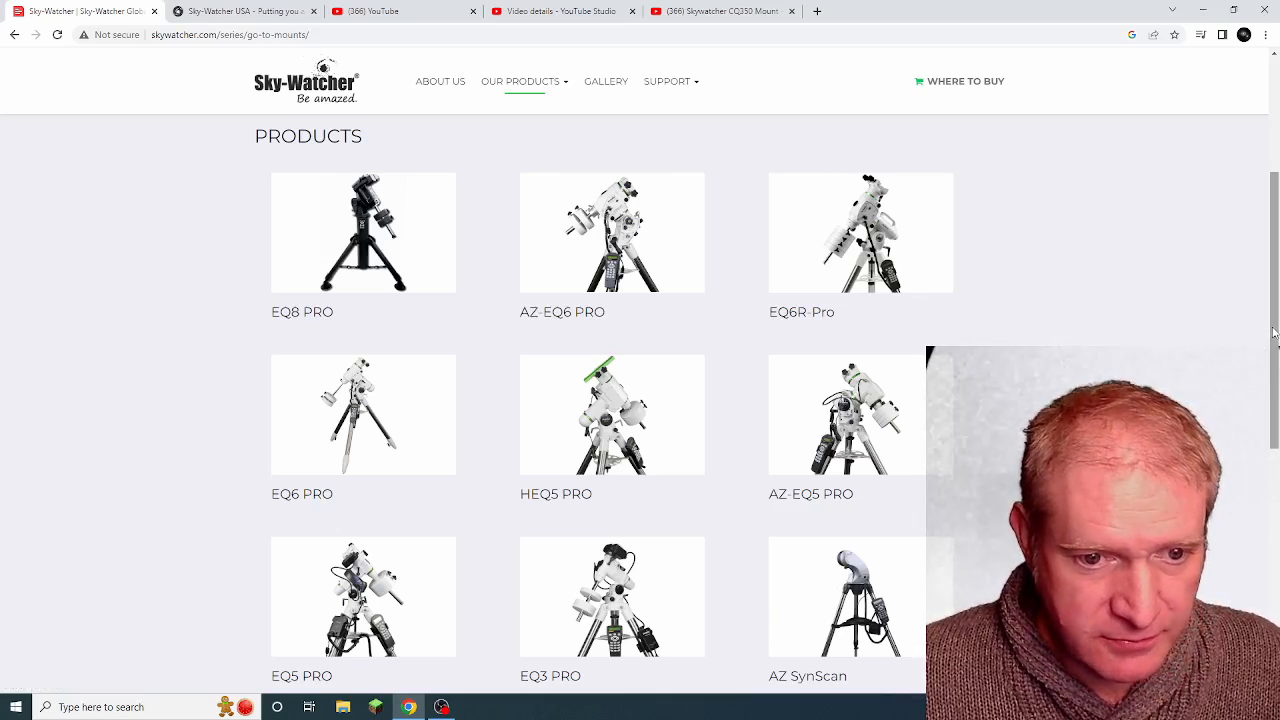
- Scroll down the Sky-Watcher USA homepage toward the CQ350 Pro mount banner
scroll("down", 3)
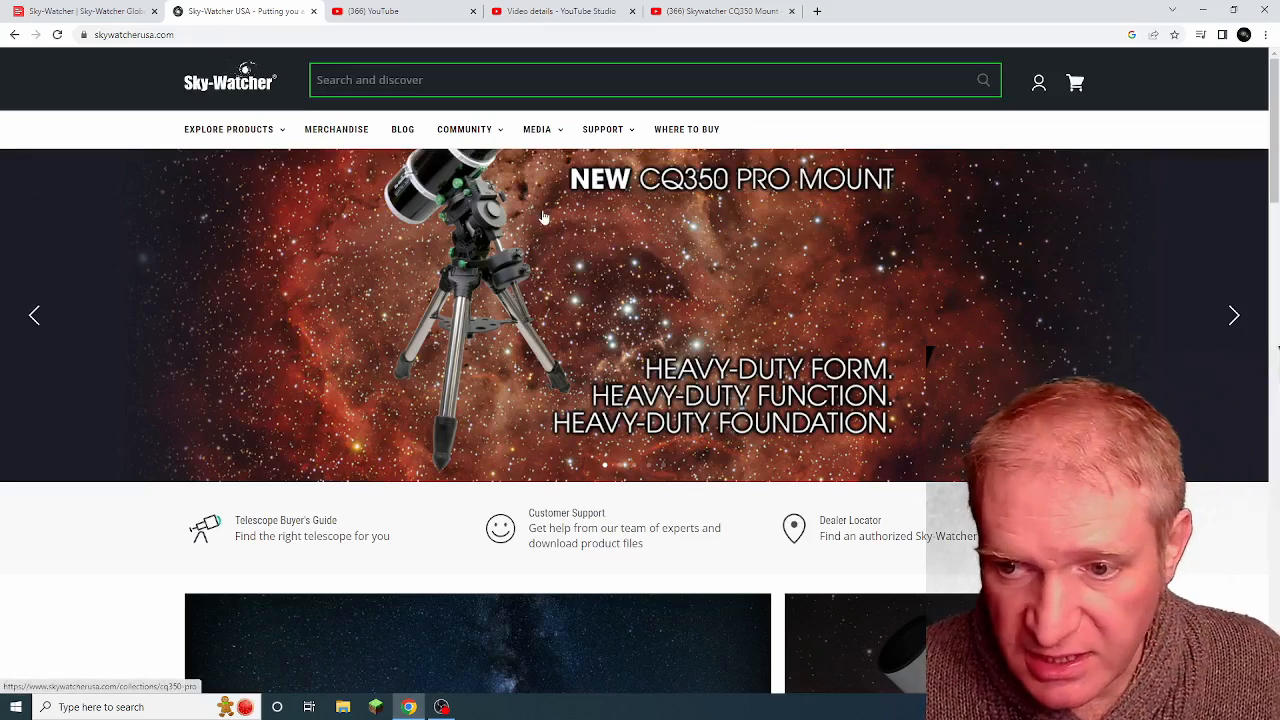
mouse_move(688, 258)
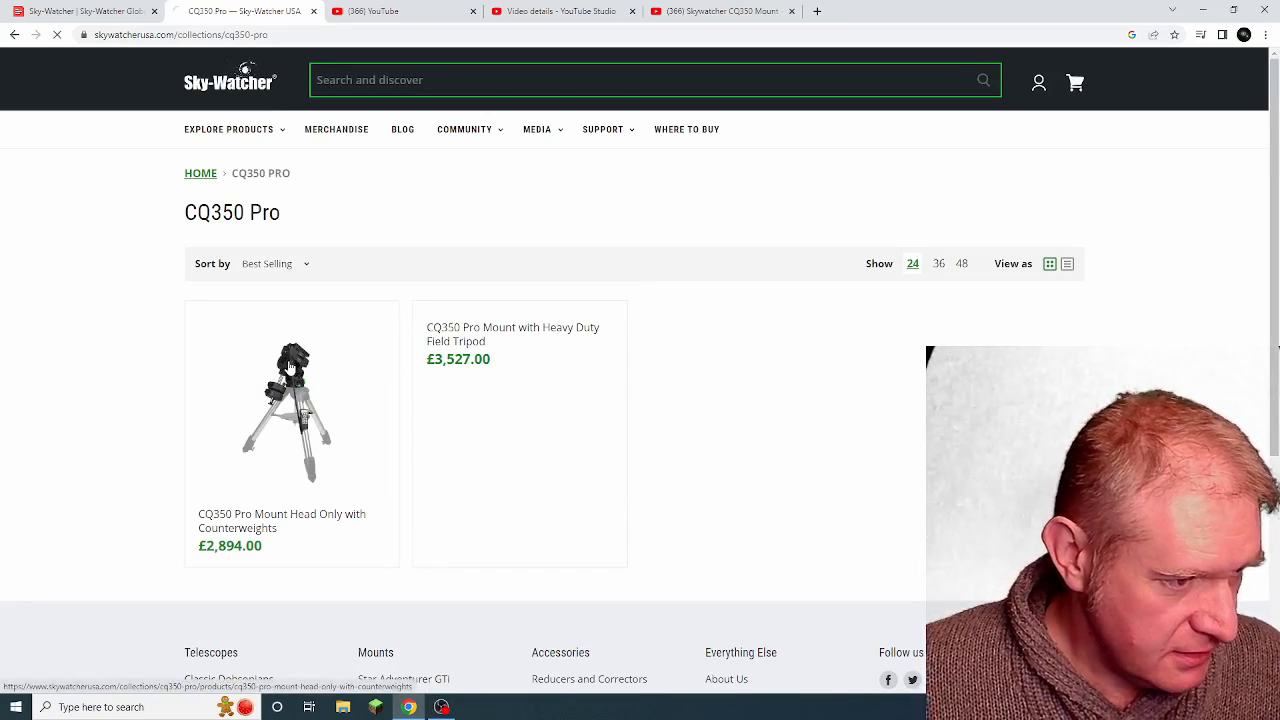
- Open the CQ350 Pro Mount Head Only with Counterweights listing and highlight its title and £2,894.00 price
left_click(292, 410)
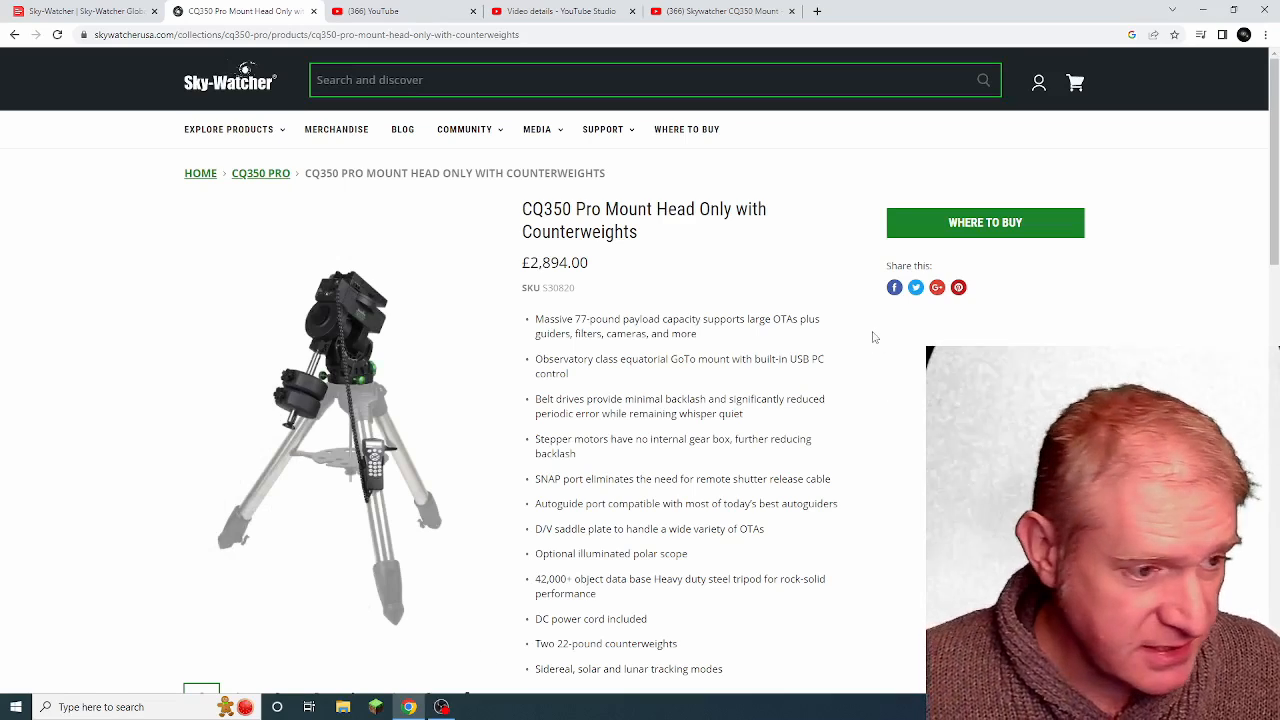
mouse_move(602, 268)
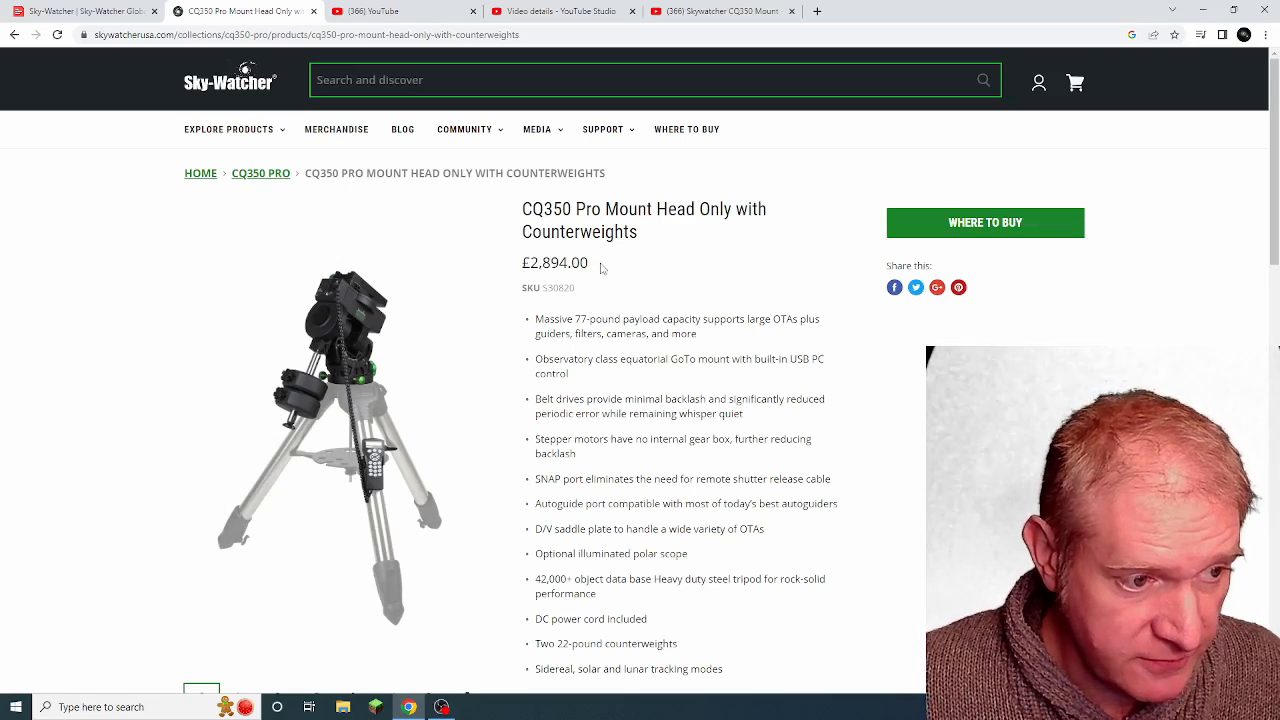
left_click_drag(520, 208, 588, 268)
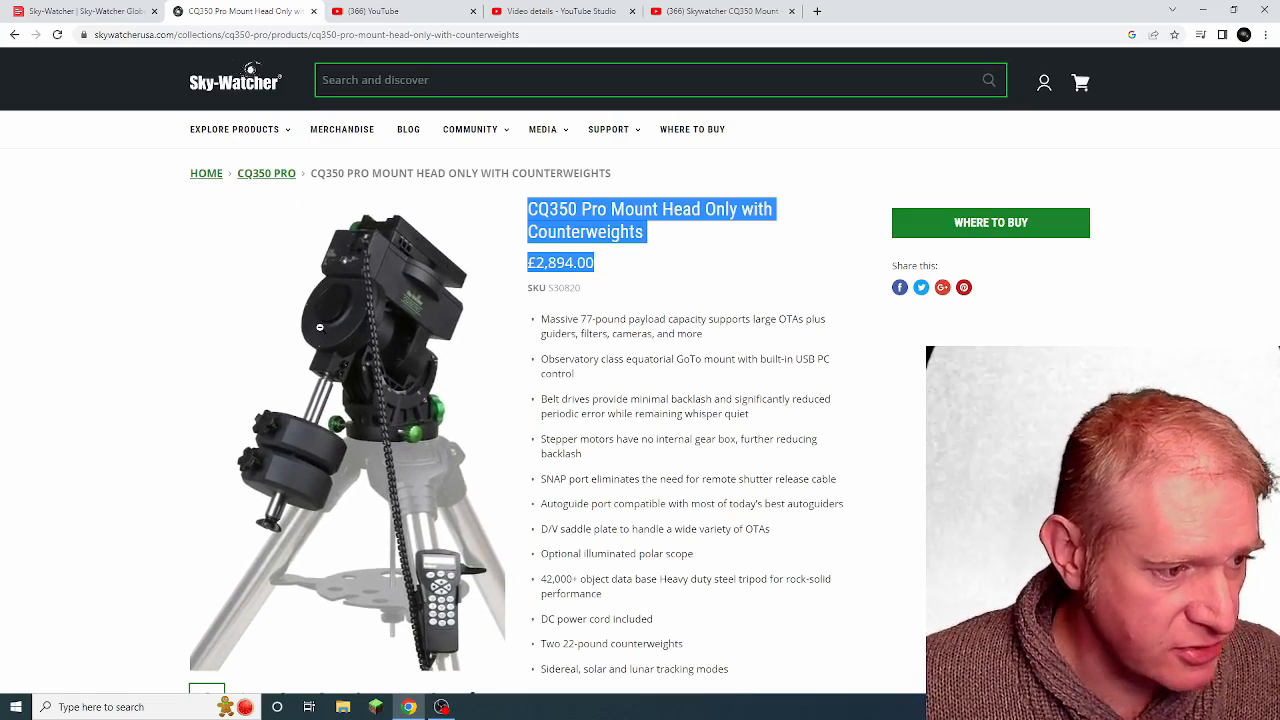
scroll("down", 3)
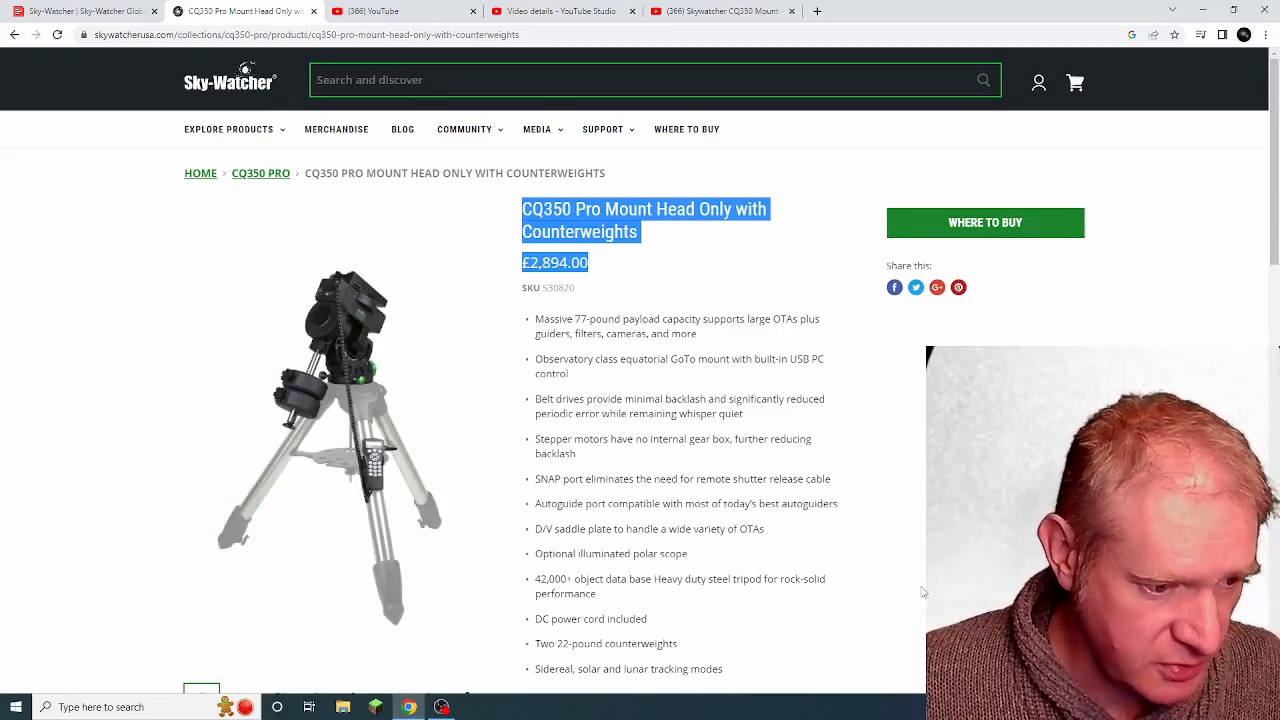
- Scroll past the image gallery to the CQ350 Pro written description
scroll("down", 3)
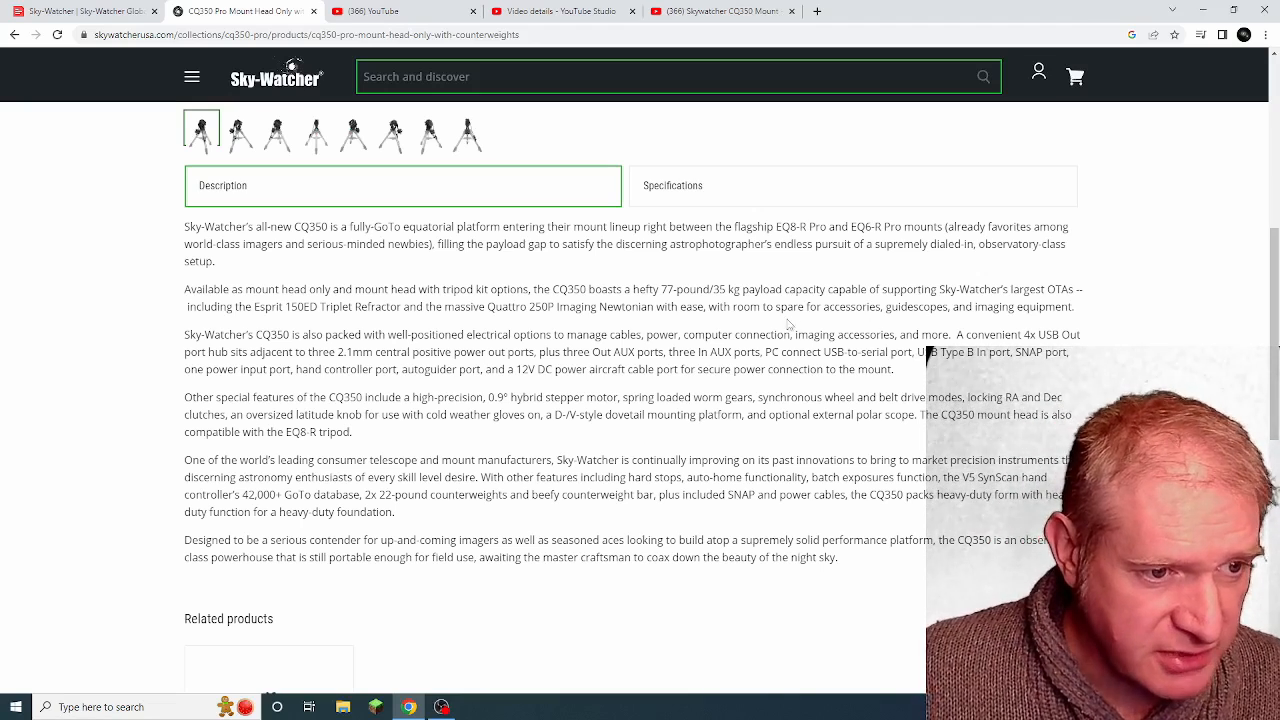
- Review the specifications table and highlight the AUX ports row
left_click(672, 184)
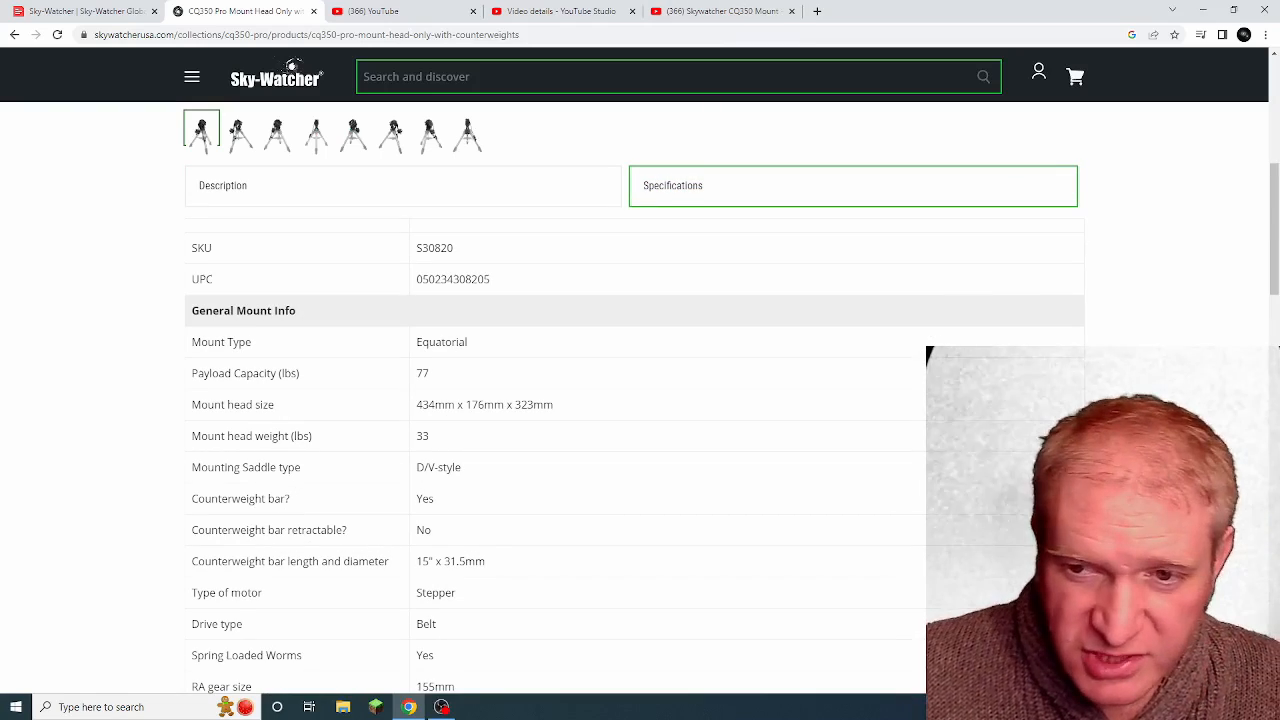
scroll("down", 3)
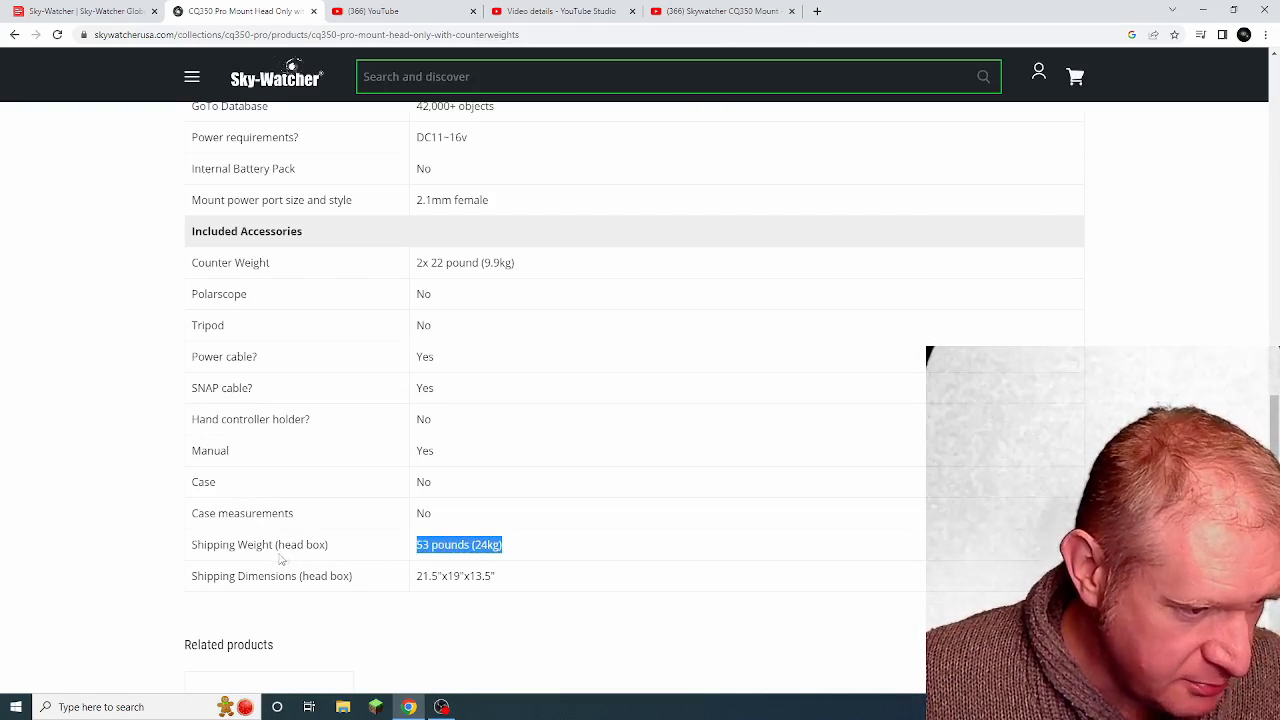
mouse_move(344, 556)
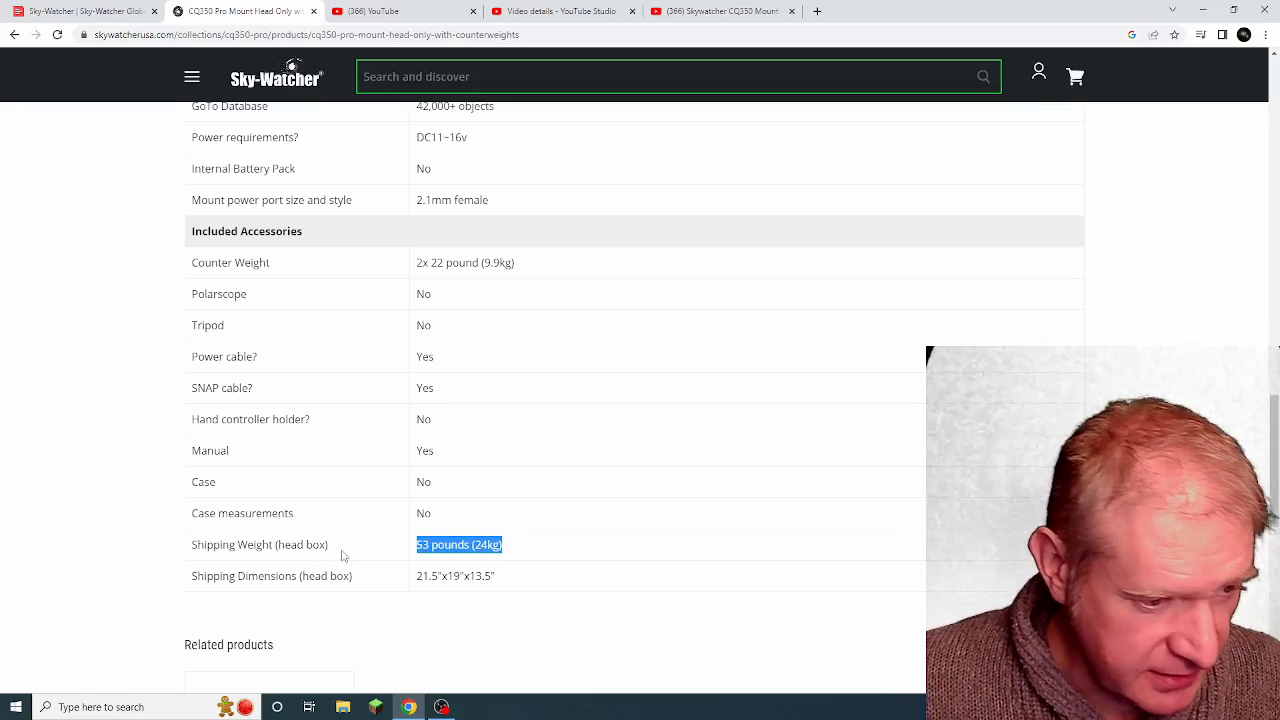
mouse_move(390, 548)
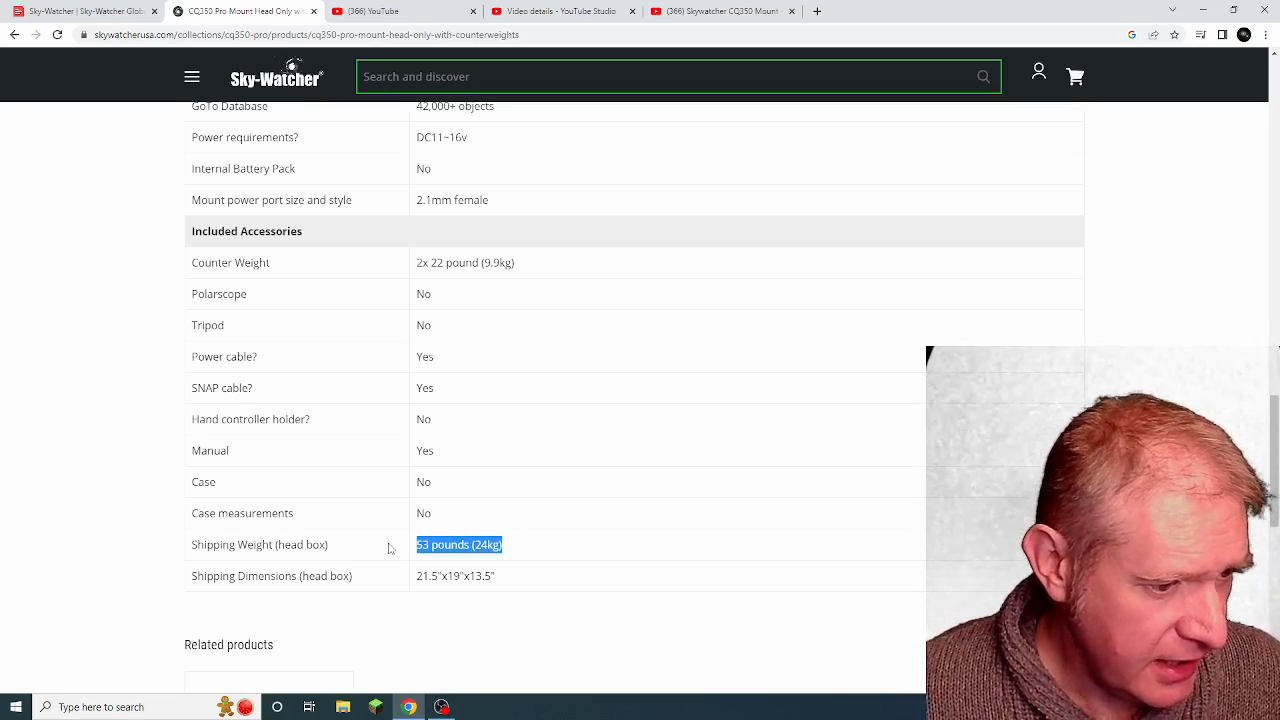
mouse_move(524, 270)
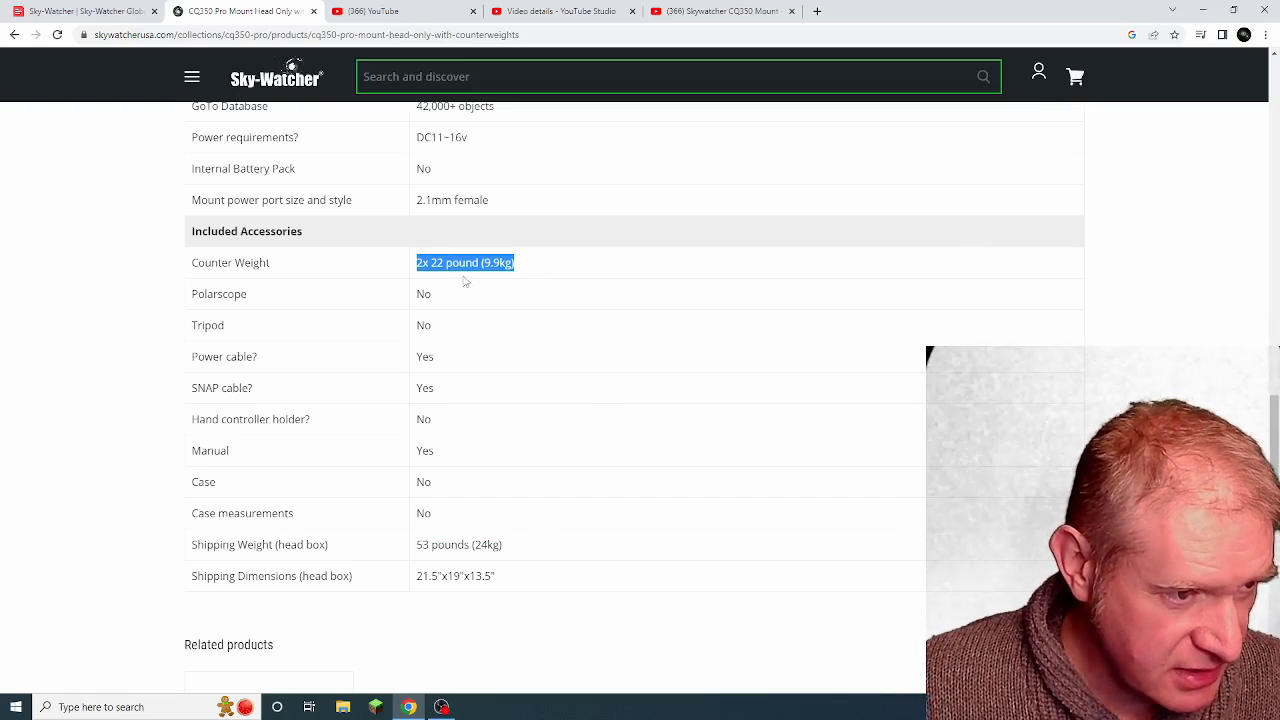
mouse_move(544, 264)
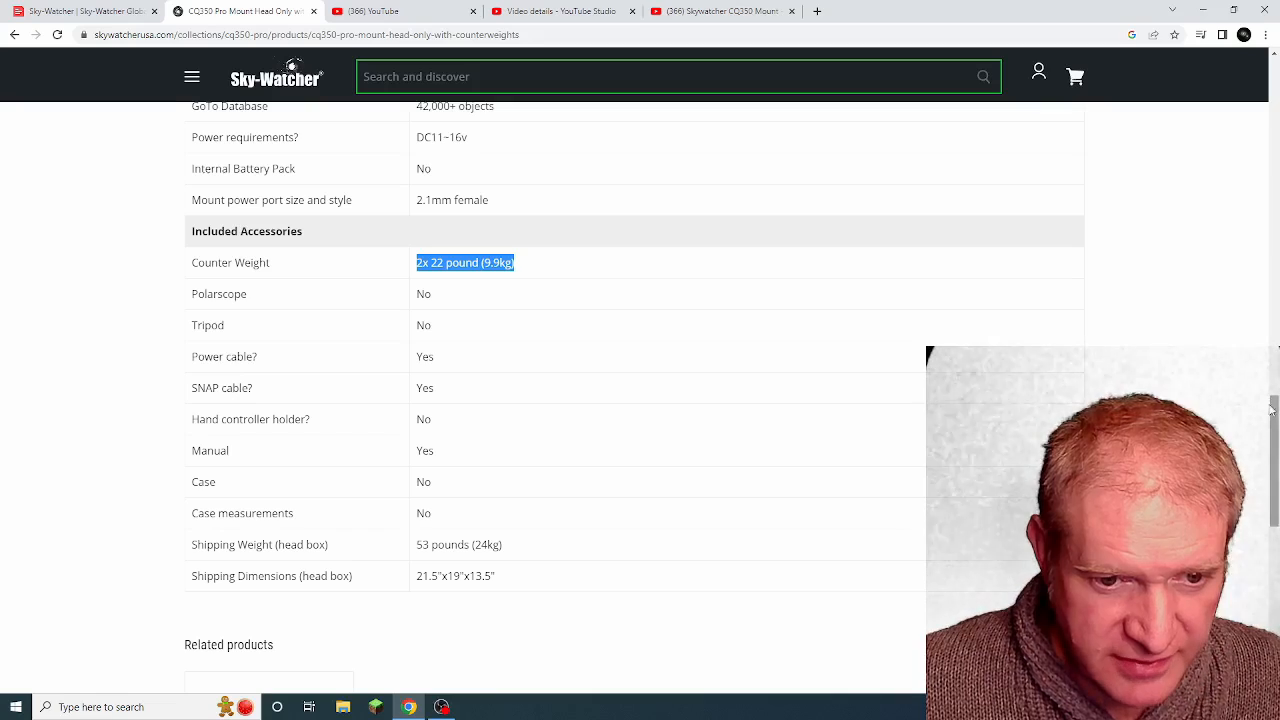
scroll("down", 3)
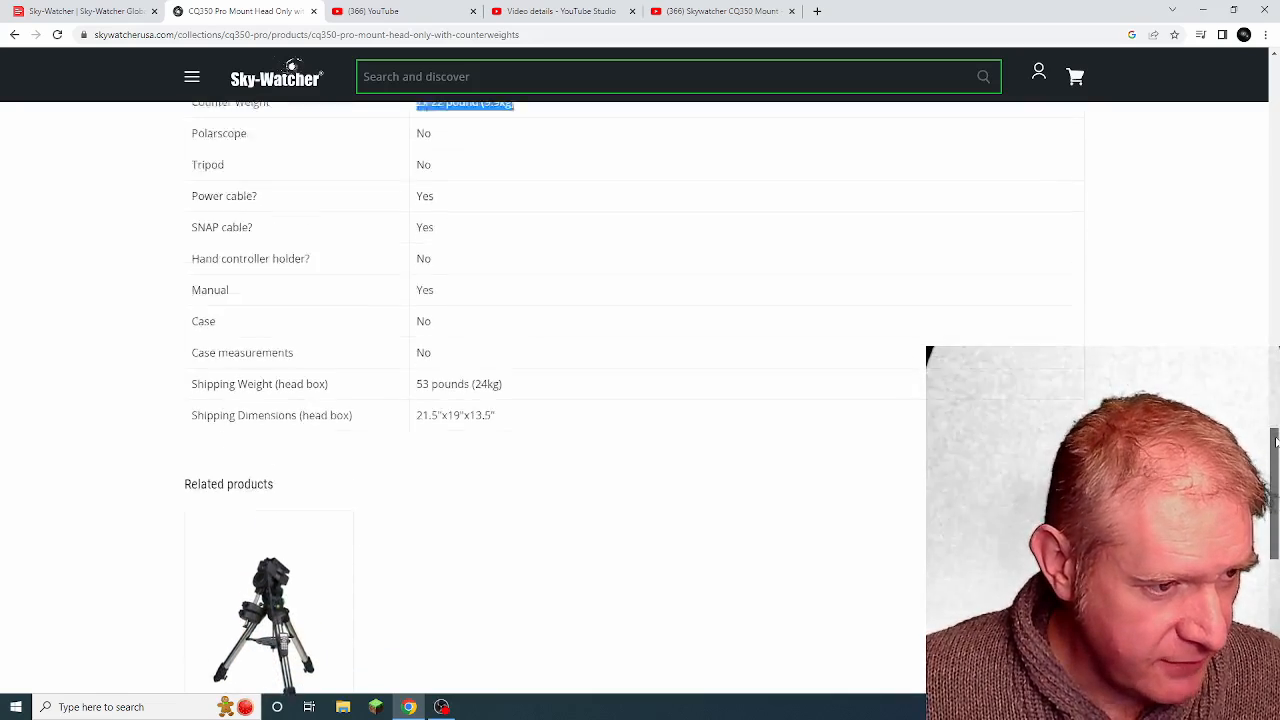
scroll("up", 3)
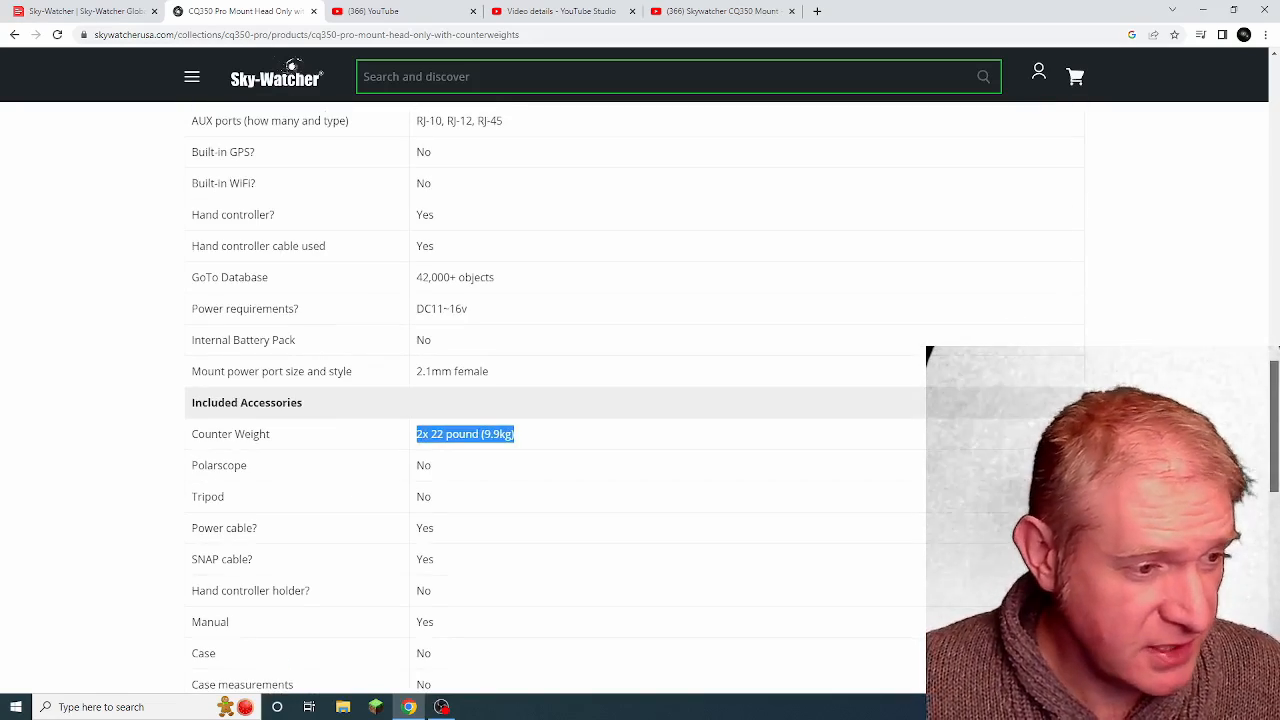
scroll("up", 3)
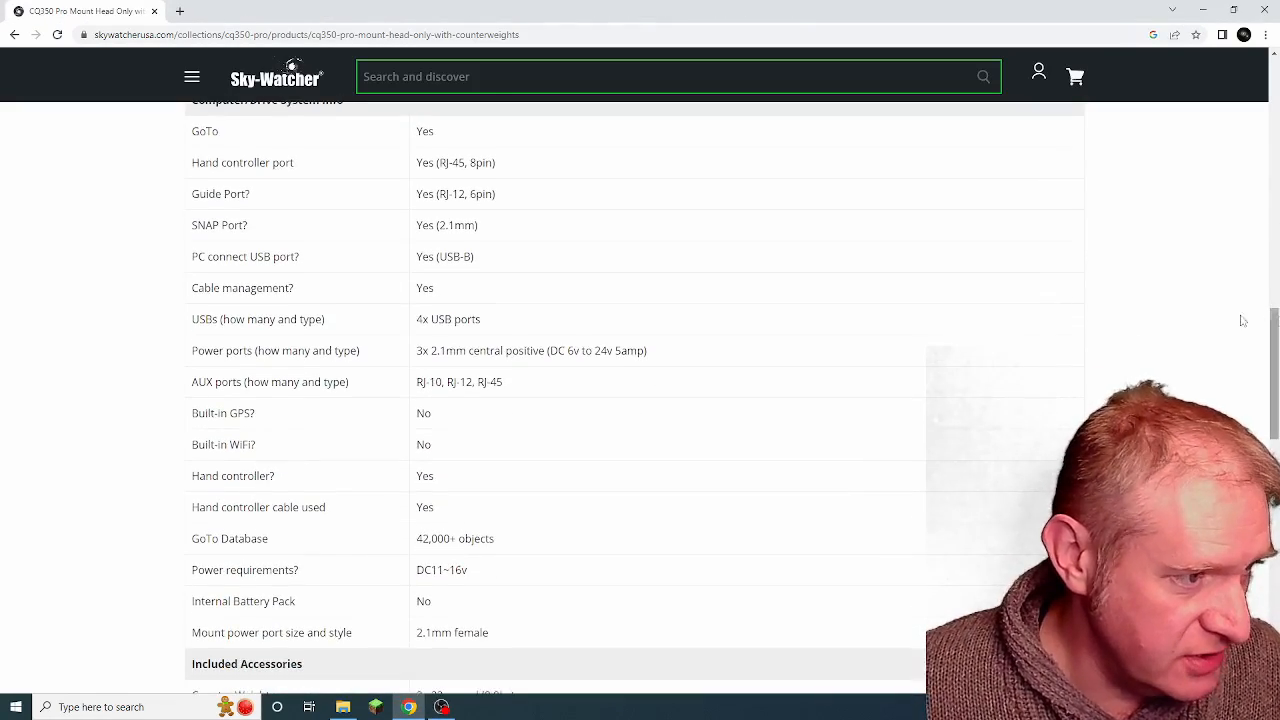
mouse_move(416, 364)
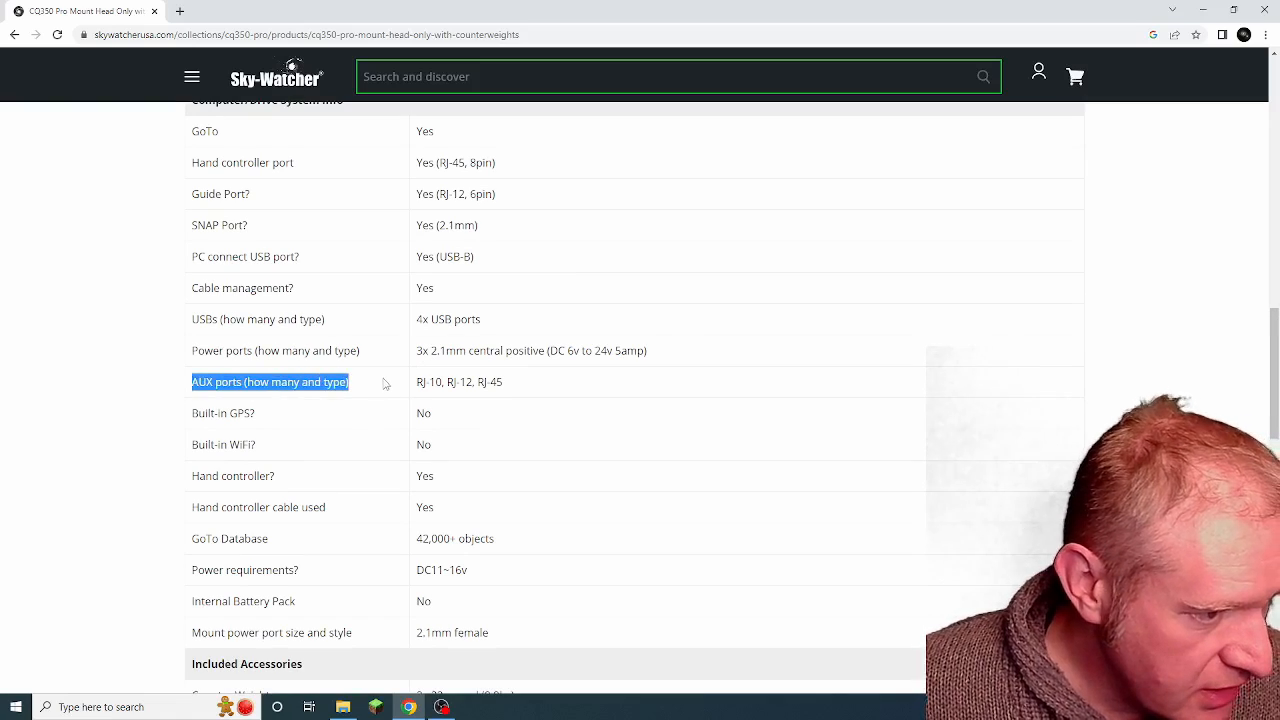
left_click_drag(416, 380, 504, 380)
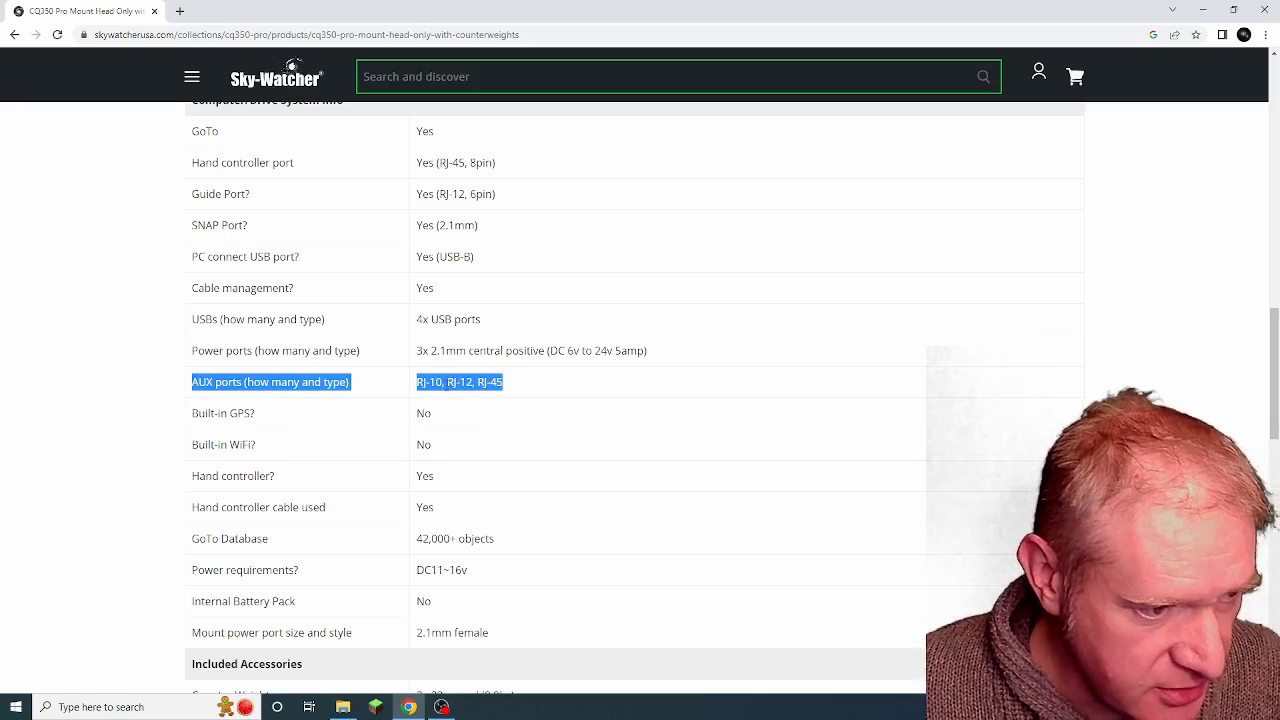
mouse_move(516, 384)
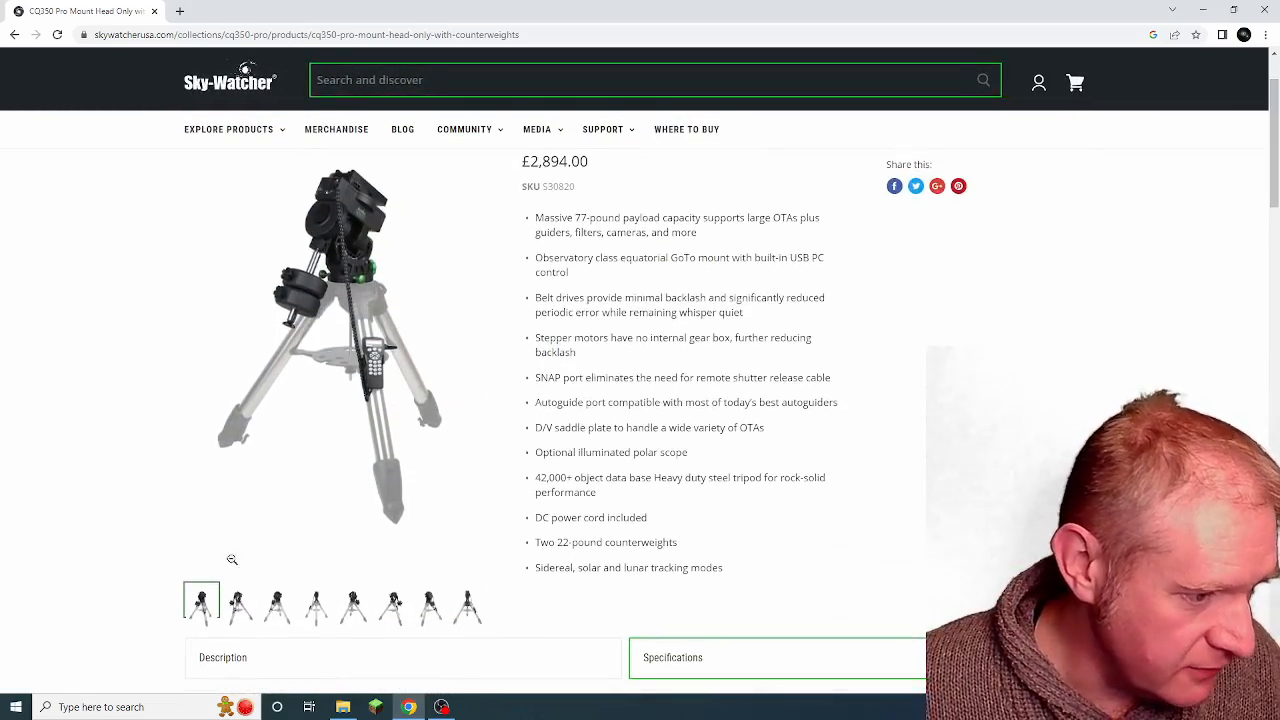
- View the second, fifth and sixth gallery photos, ending on the mount head close-up
left_click(242, 600)
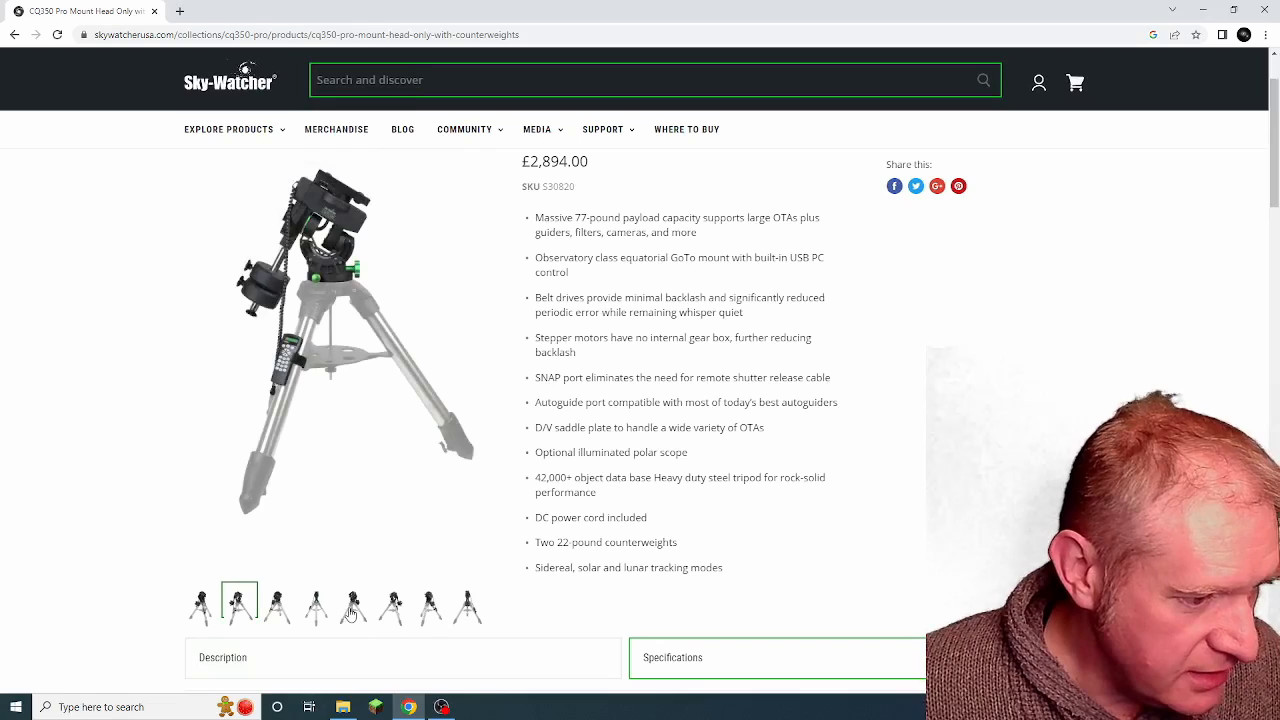
left_click(352, 608)
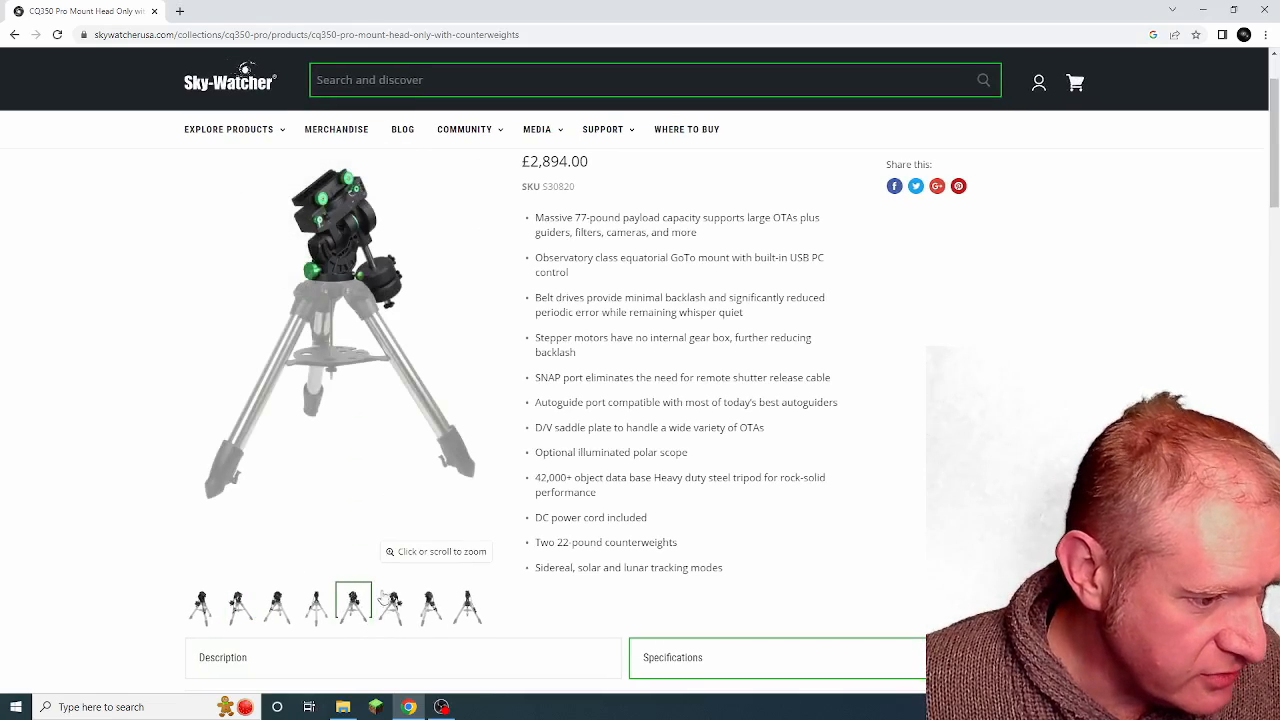
left_click(396, 628)
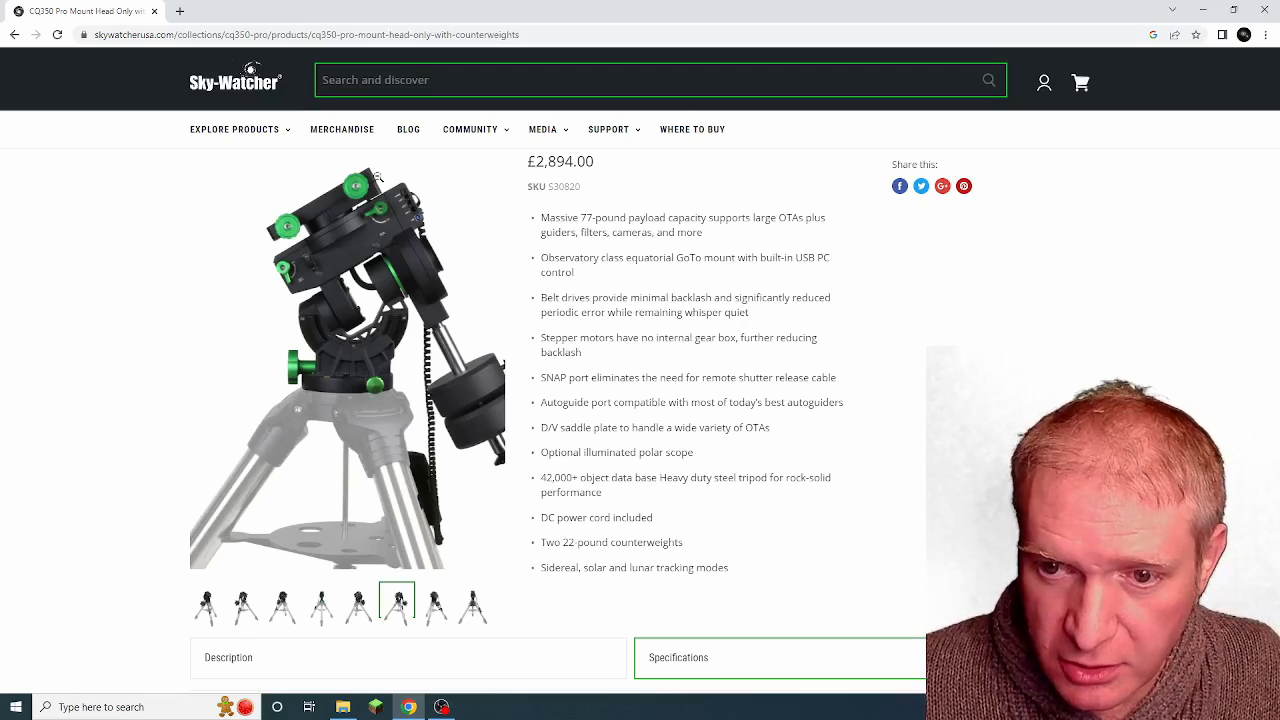
- View the sixth, seventh and last gallery photos of the mount
left_click(218, 658)
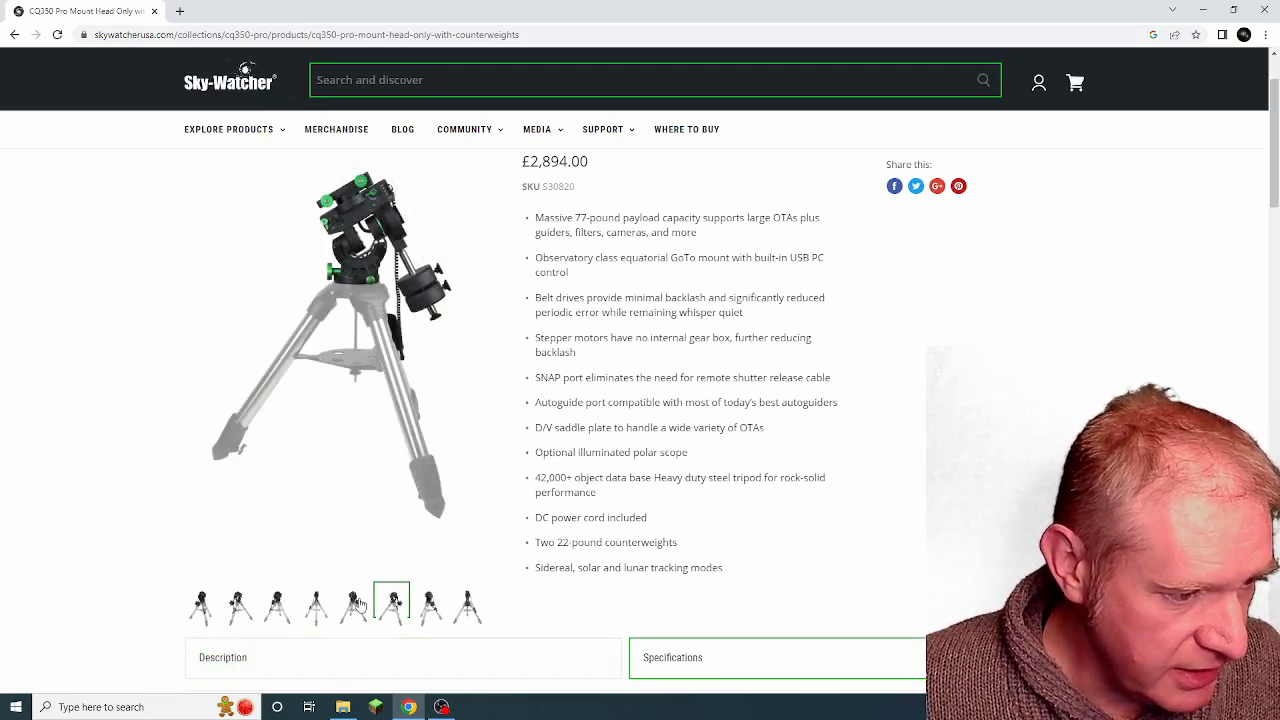
left_click(426, 604)
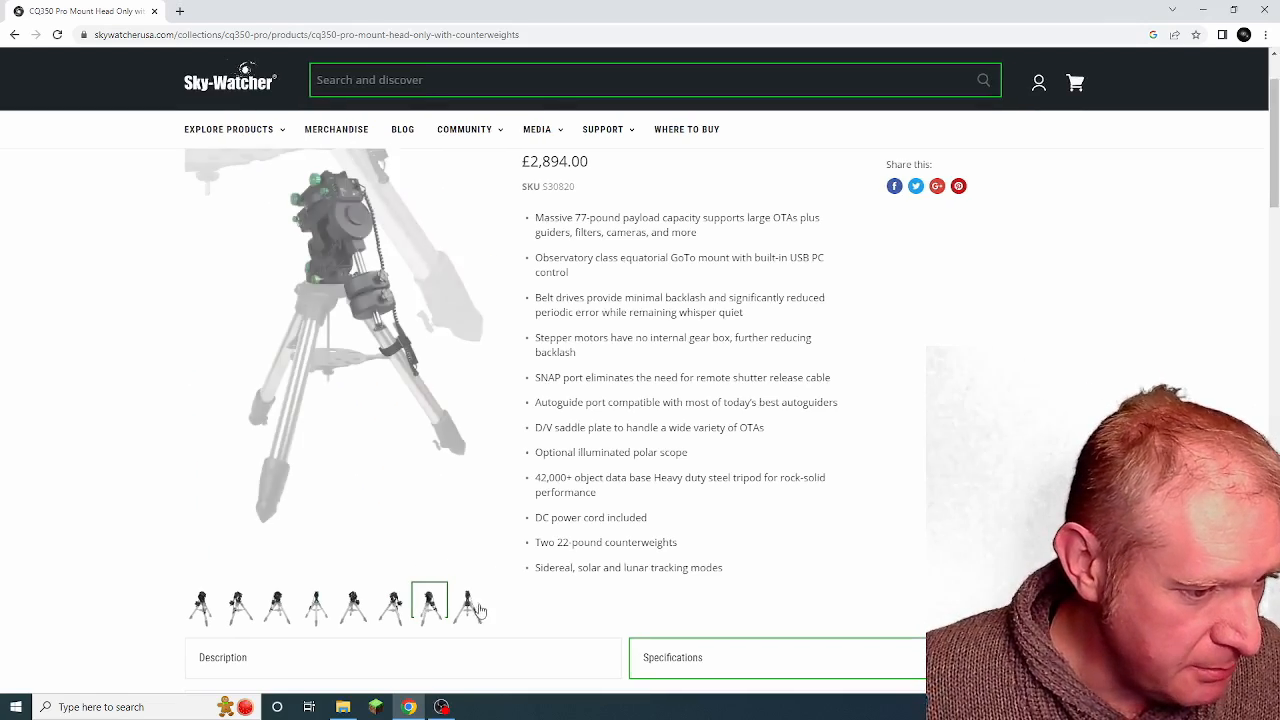
left_click(470, 608)
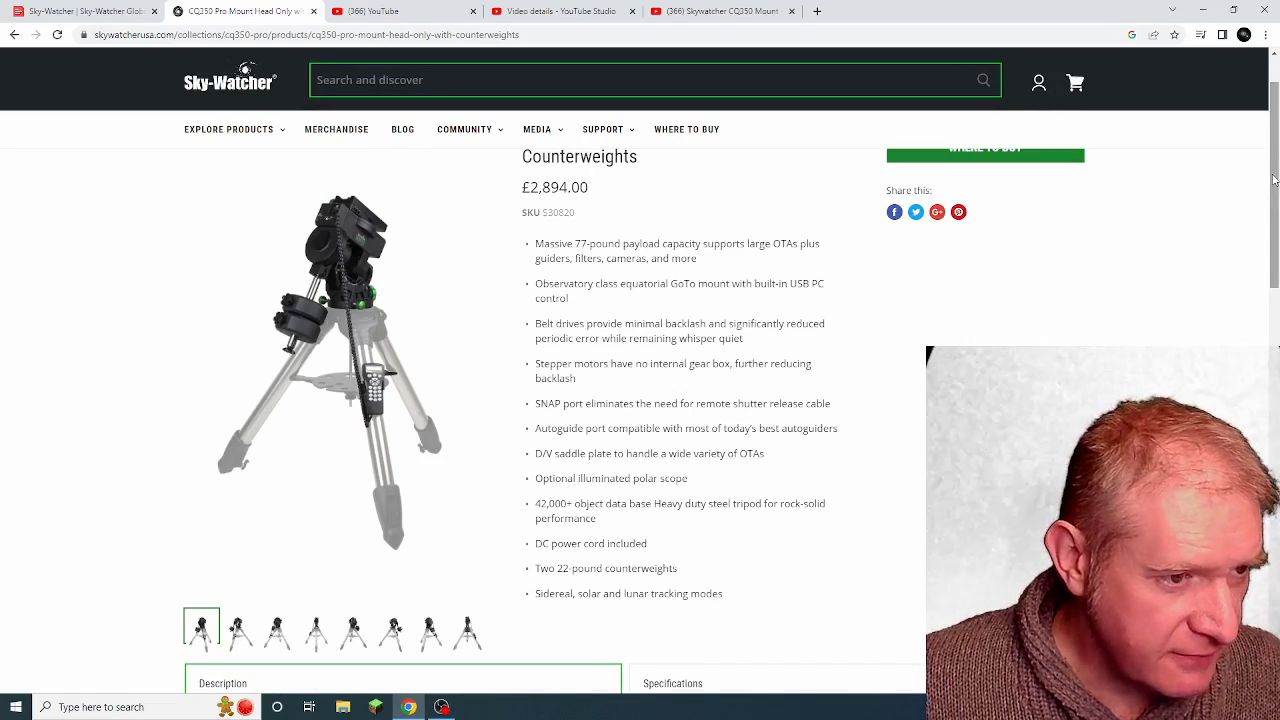
mouse_move(948, 514)
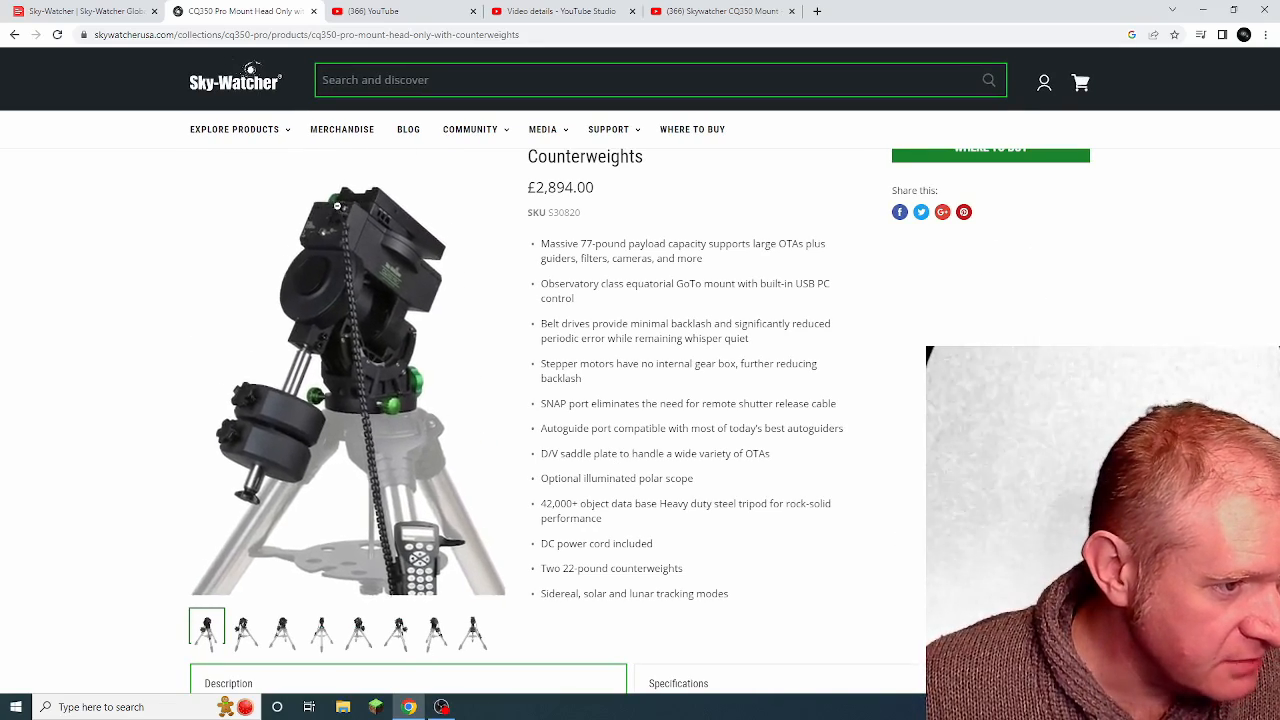
- Step through gallery photos two to five, ending on the tripod photo
left_click(244, 644)
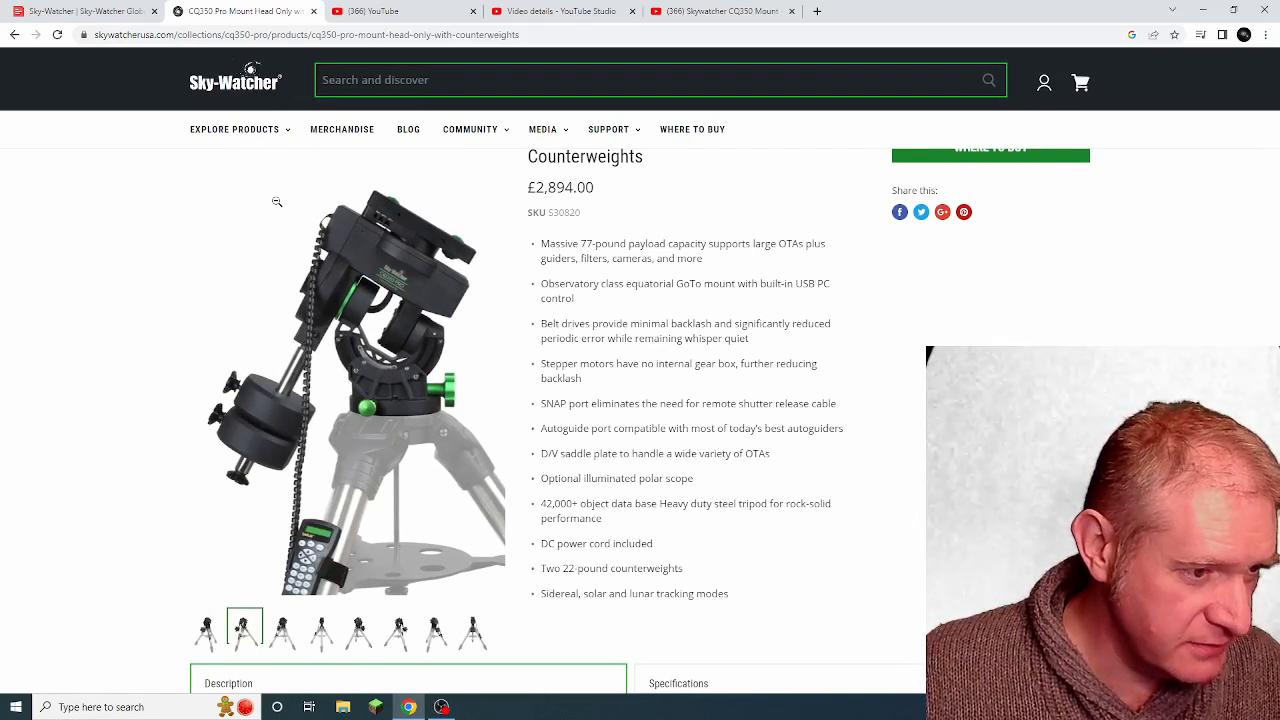
left_click(282, 632)
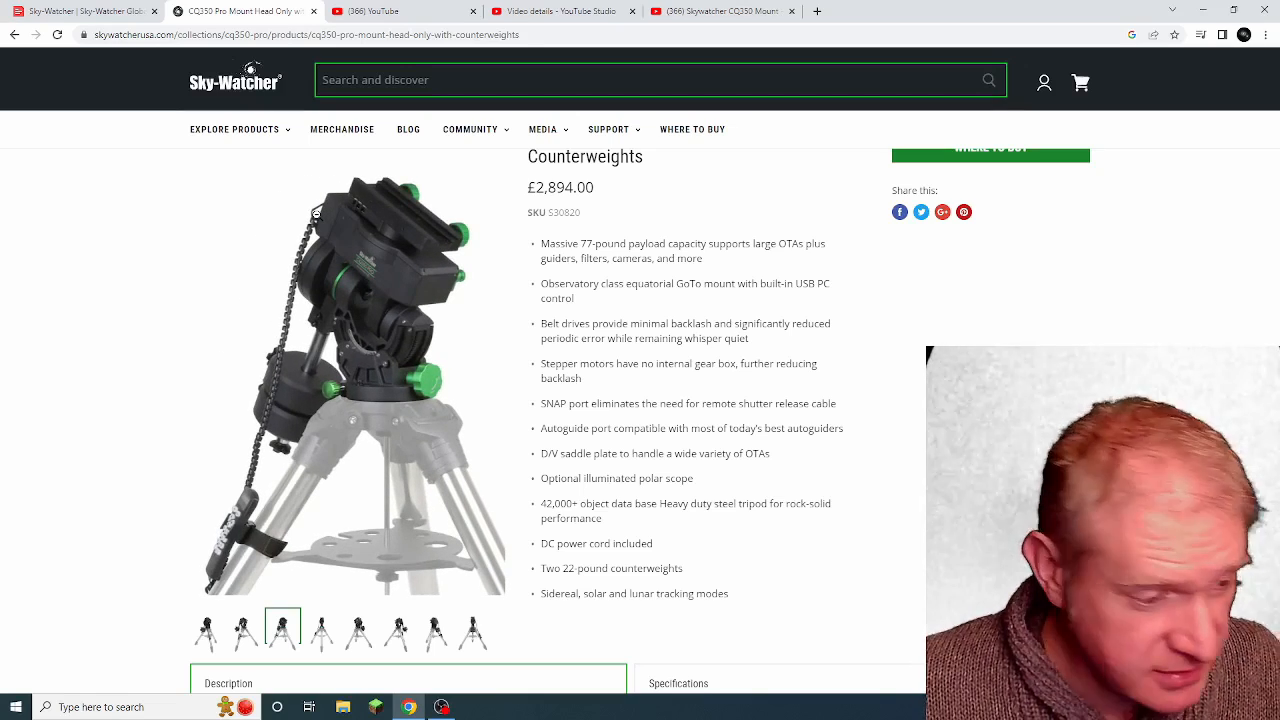
left_click(320, 628)
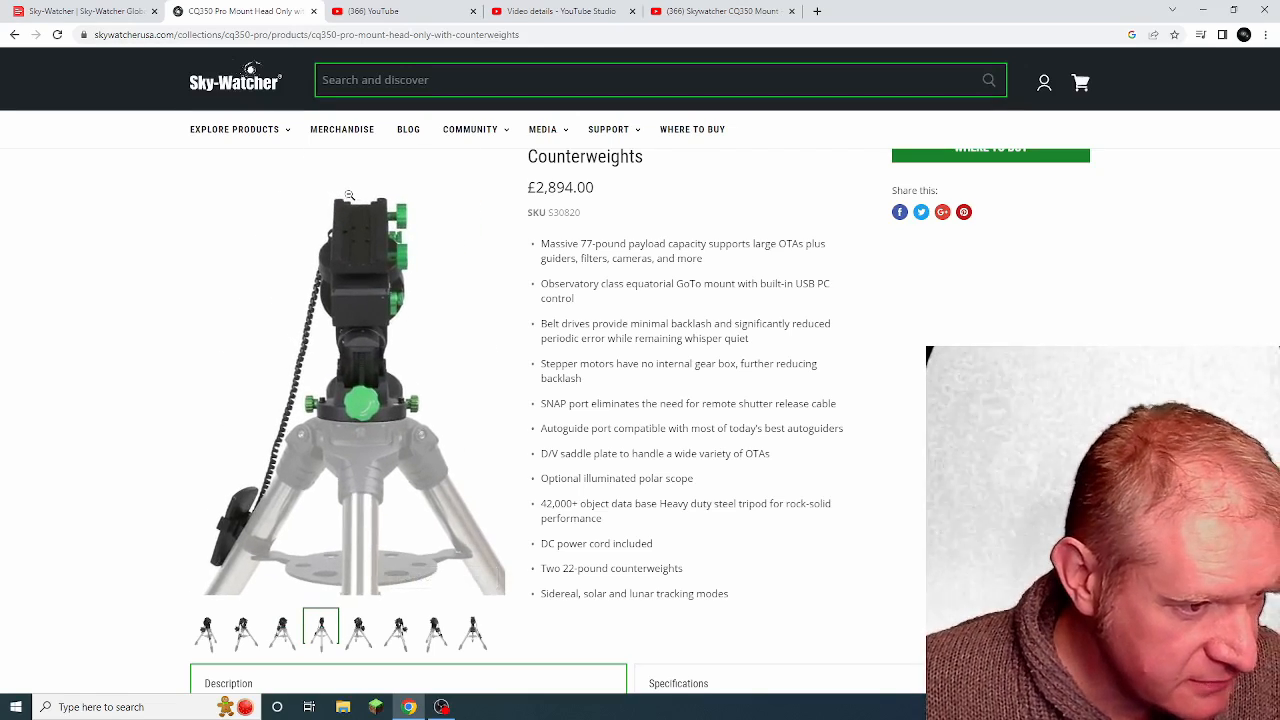
left_click(358, 636)
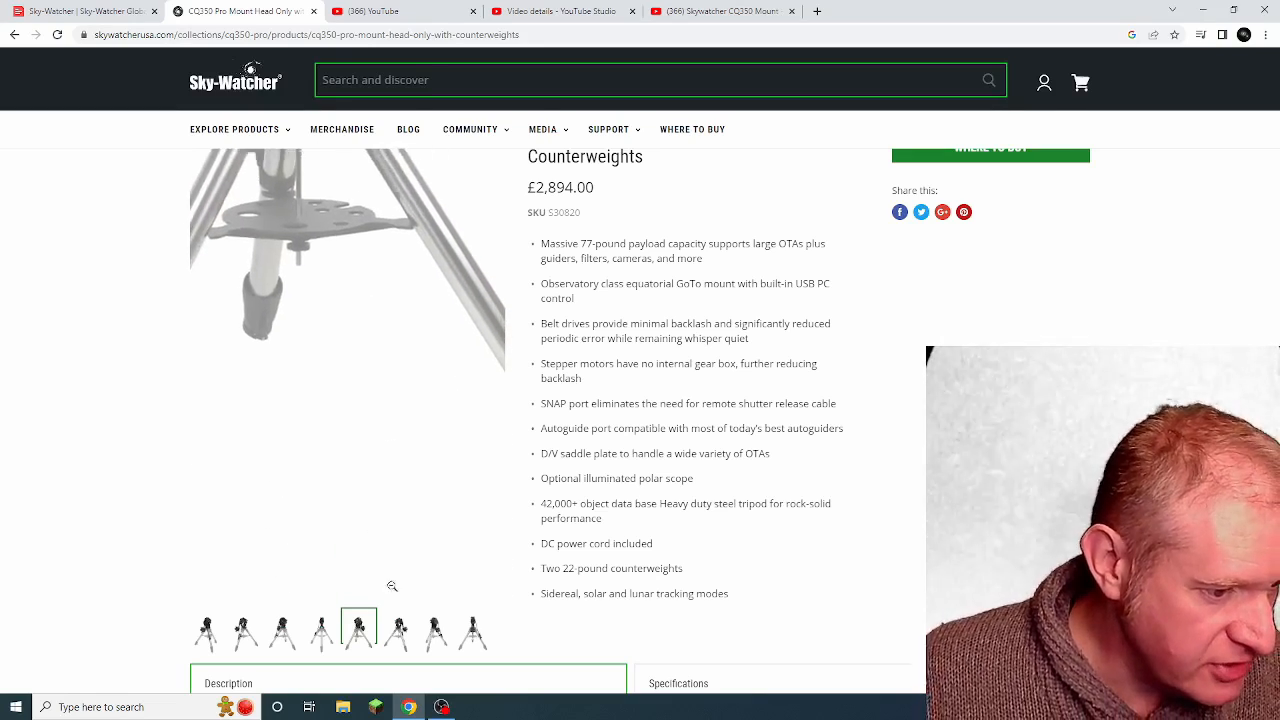
- Return to the CQ350 Pro collection and reopen the Mount Head Only product page
left_click(396, 644)
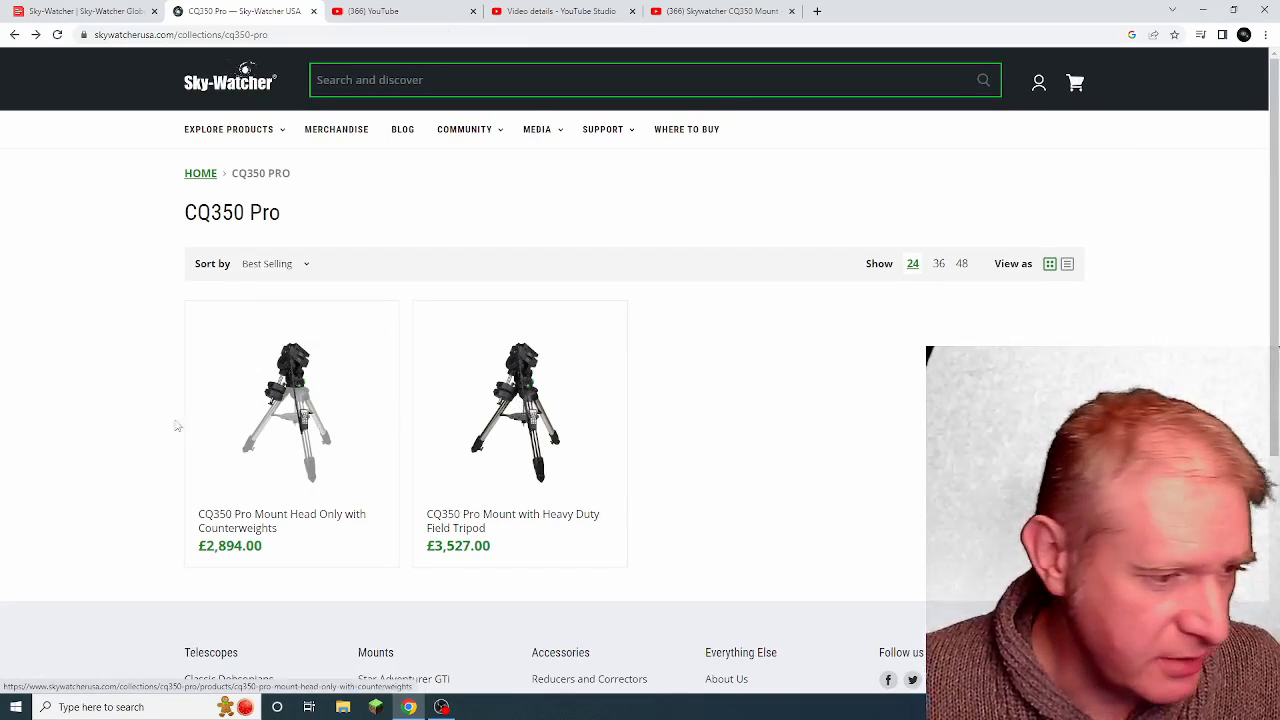
left_click(292, 412)
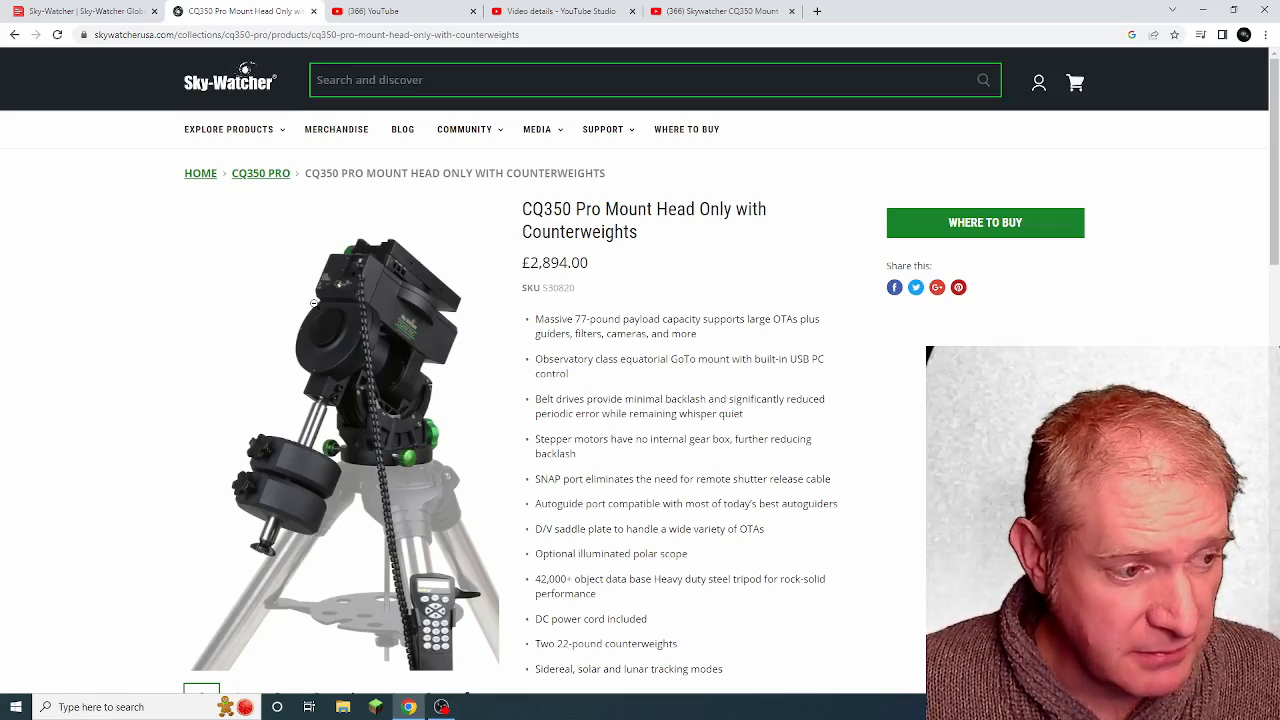